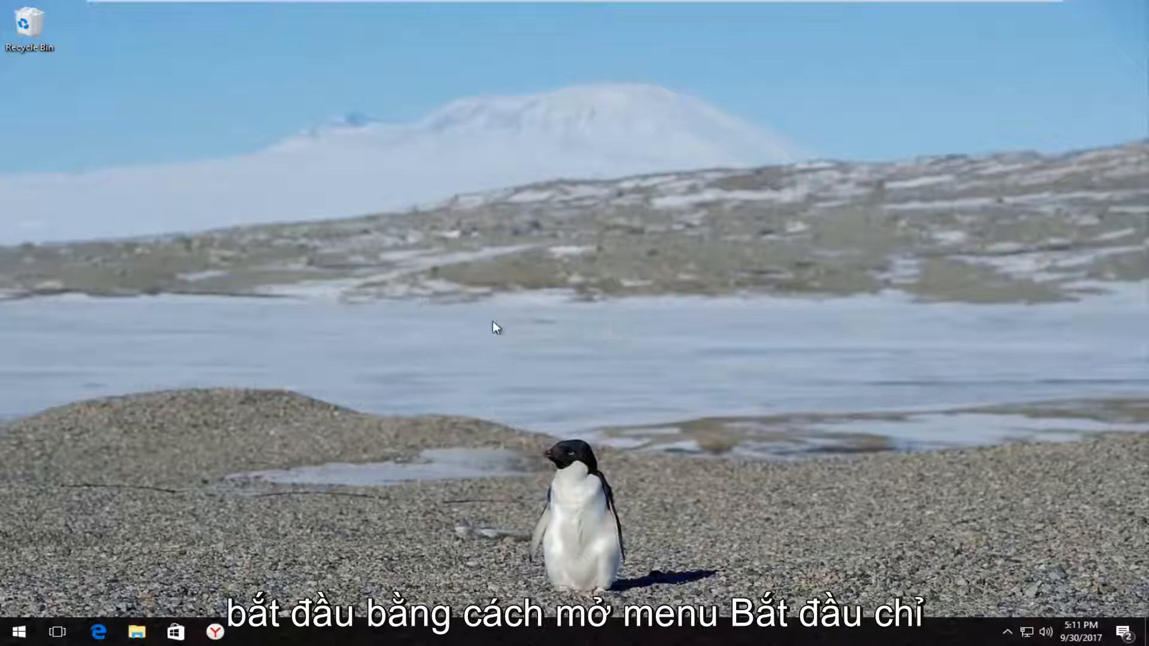
# Step: Search the Start menu for 'control panel'
pyautogui.click(18, 632)
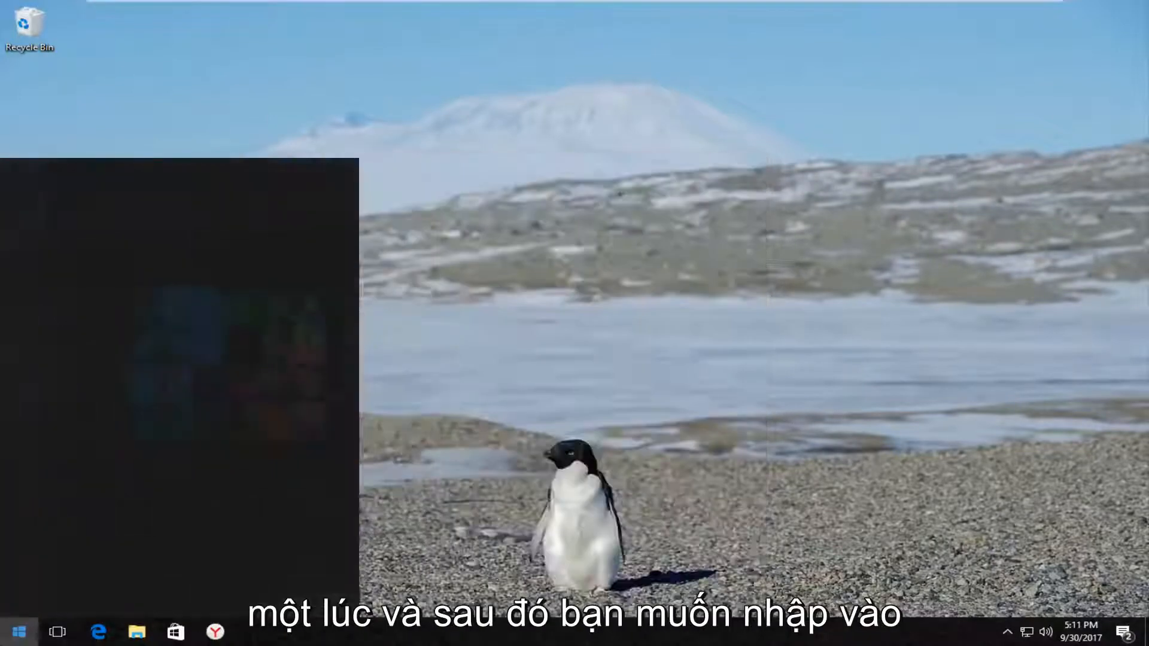
pyautogui.write('control panel')
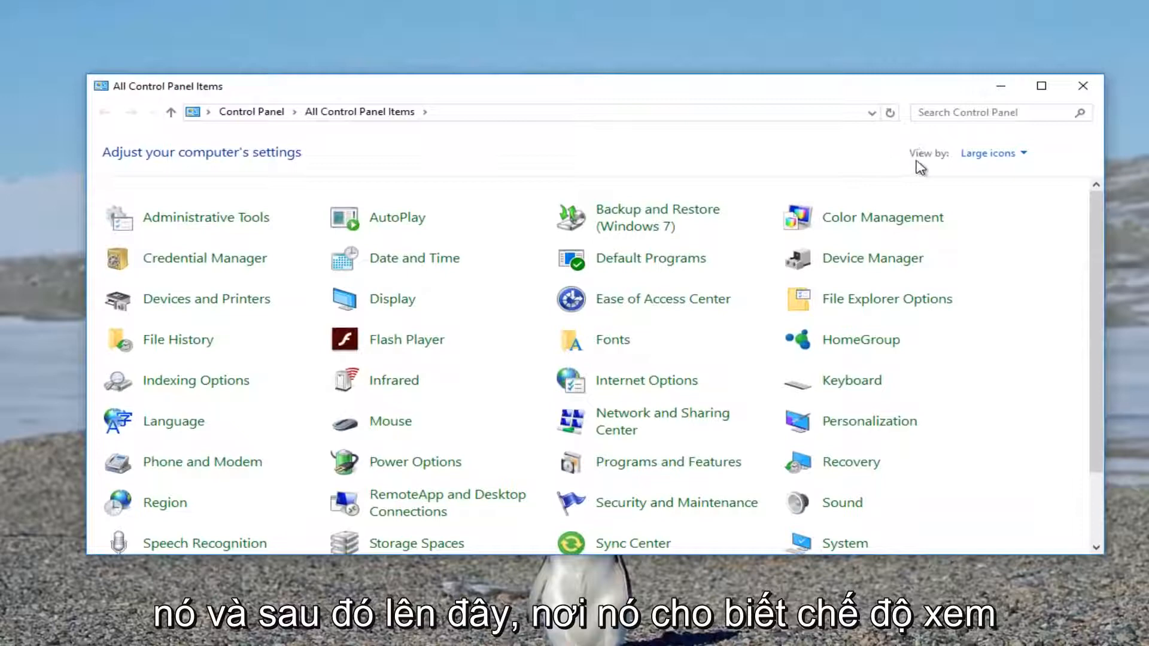
# Step: Set Control Panel's View by option to Large icons
pyautogui.click(991, 153)
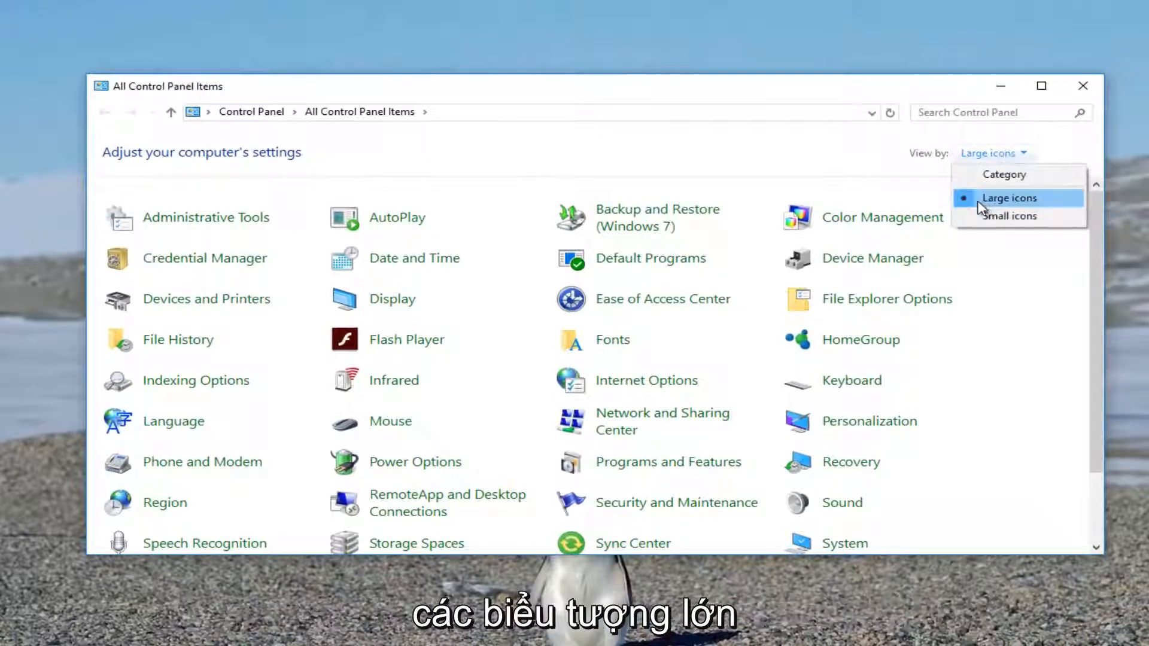
pyautogui.click(1009, 198)
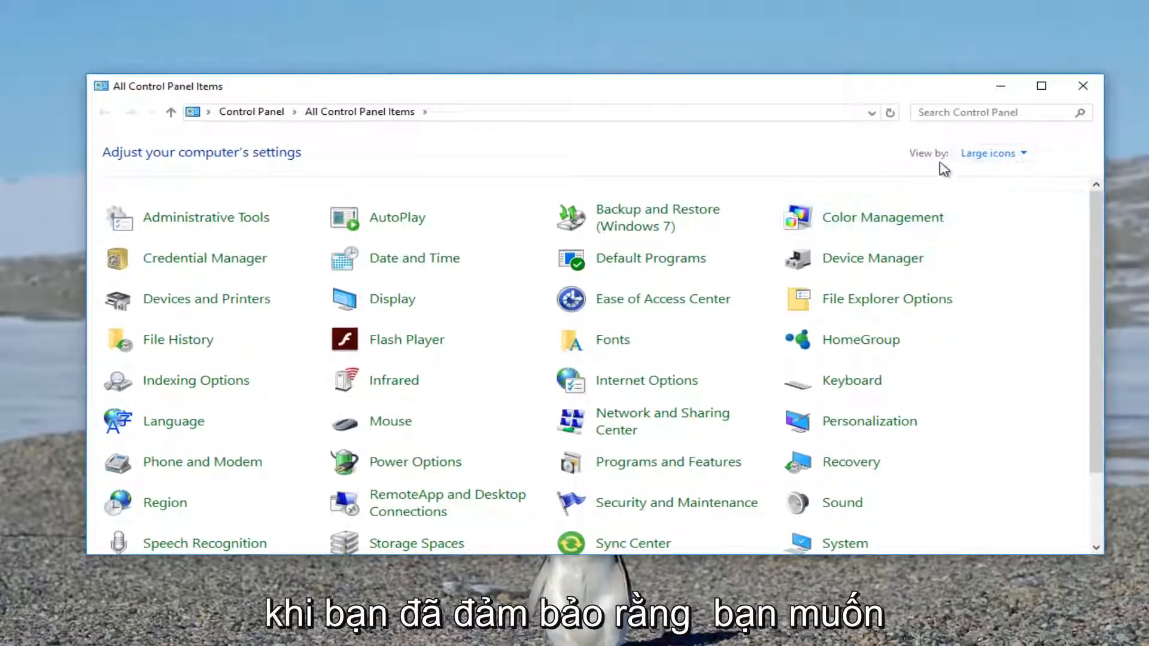
pyautogui.moveTo(392, 298)
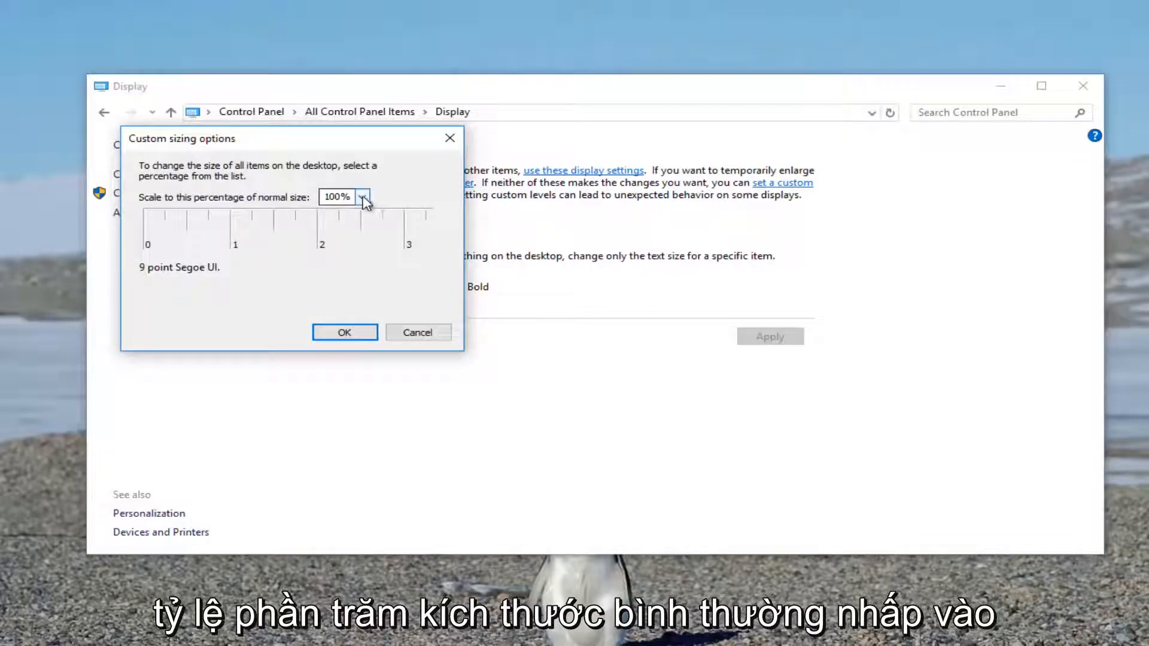
# Step: Choose 150% from the custom sizing percentage dropdown
pyautogui.click(361, 197)
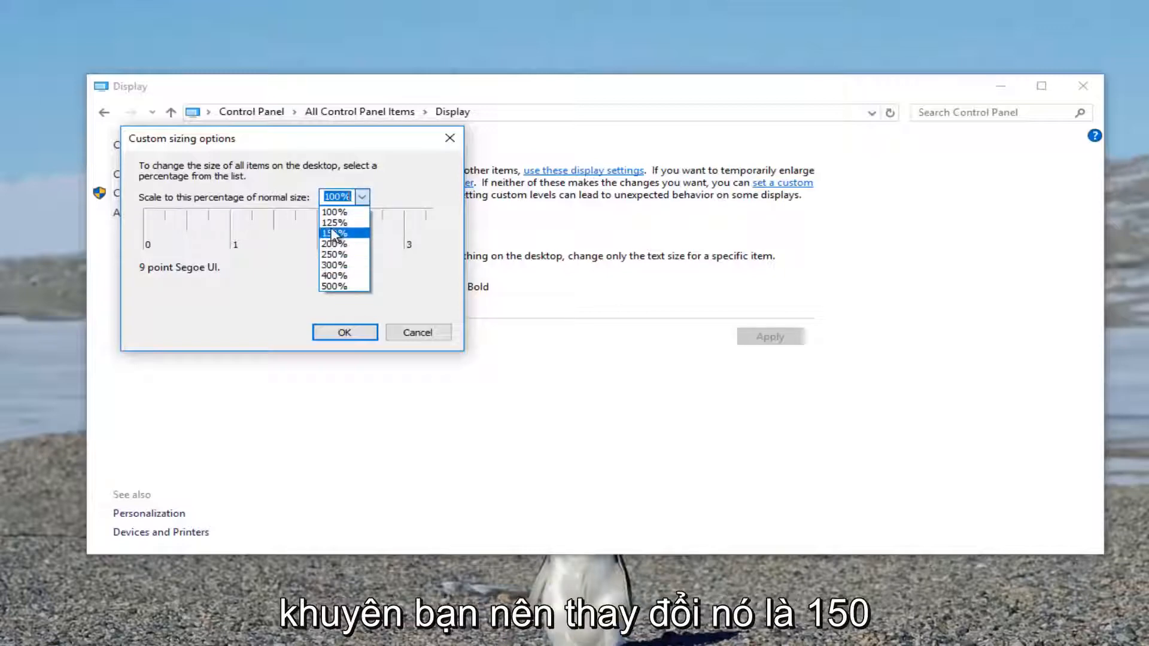
pyautogui.click(334, 233)
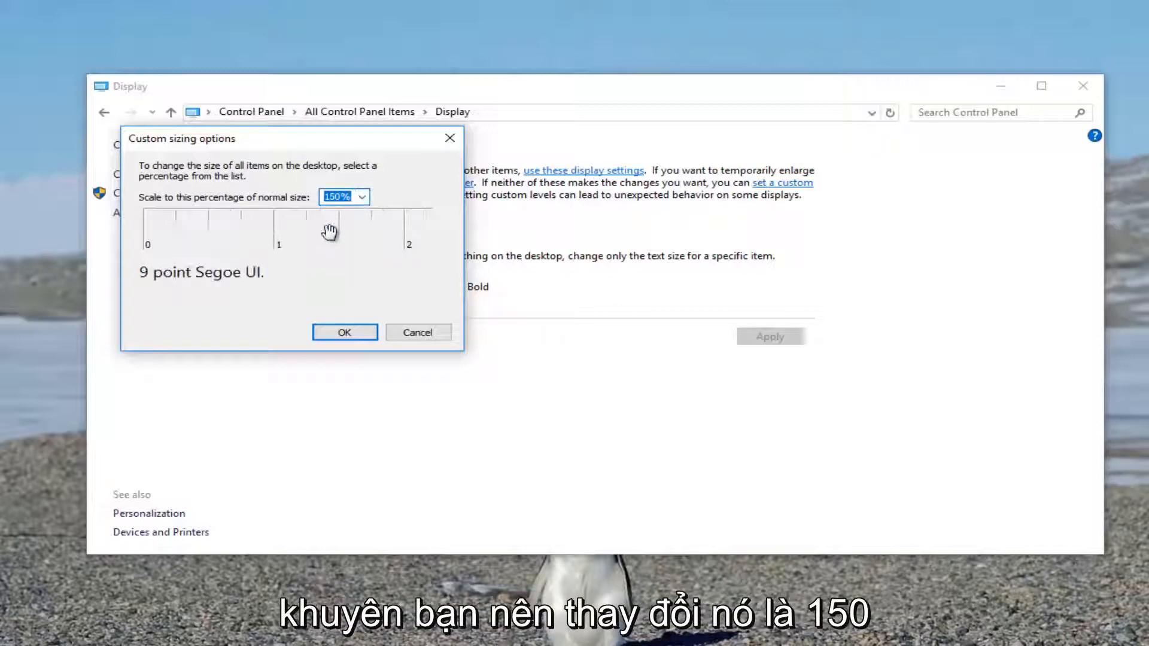
pyautogui.moveTo(338, 257)
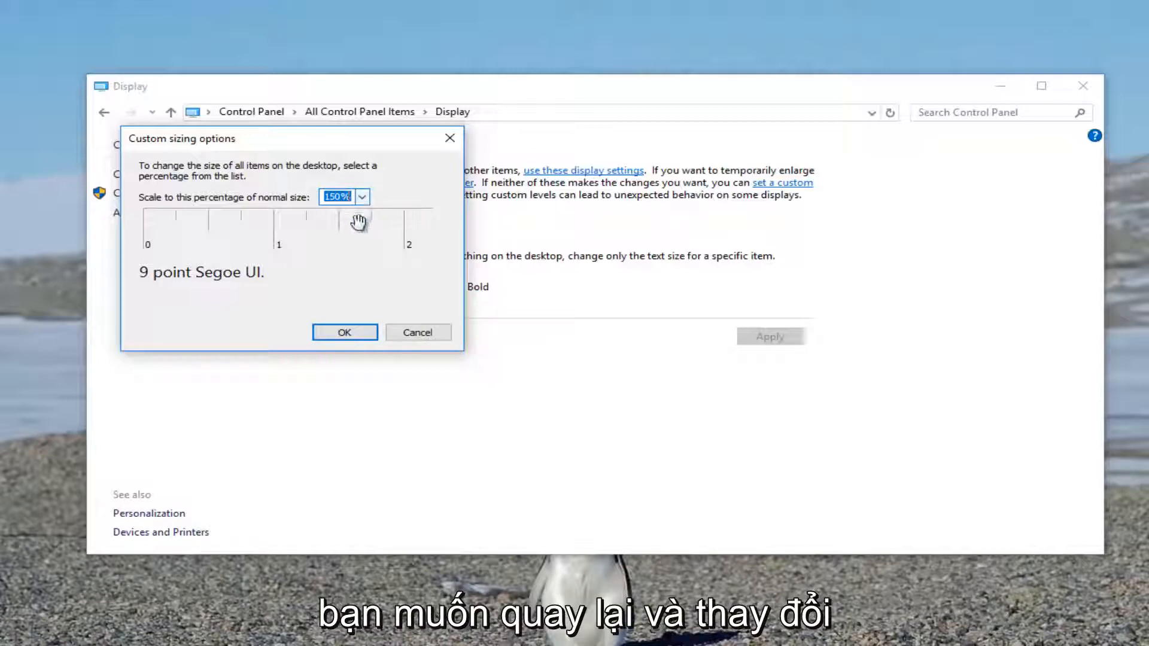
pyautogui.moveTo(701, 274)
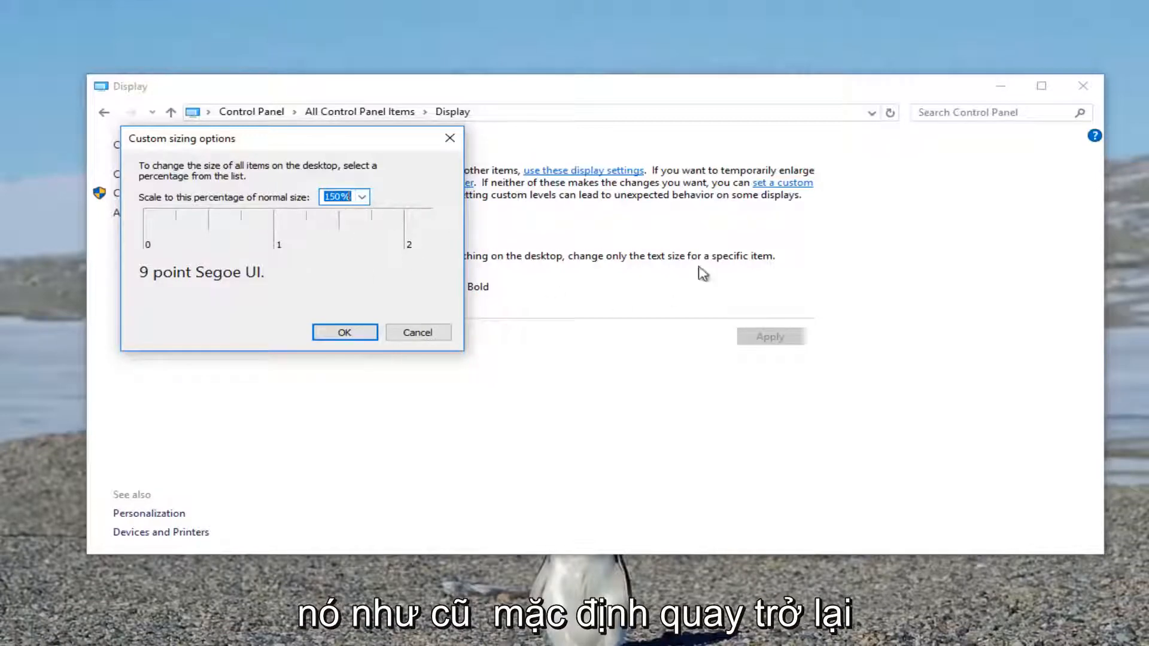
pyautogui.moveTo(386, 187)
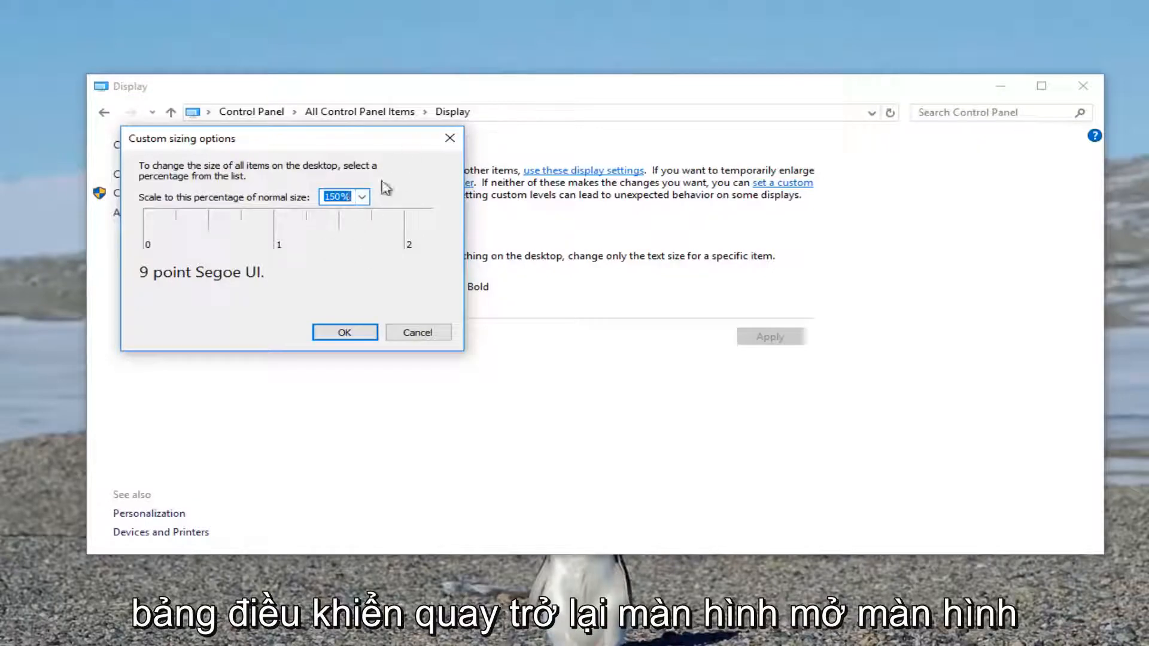
# Step: Choose 100% from the custom sizing percentage dropdown
pyautogui.click(360, 196)
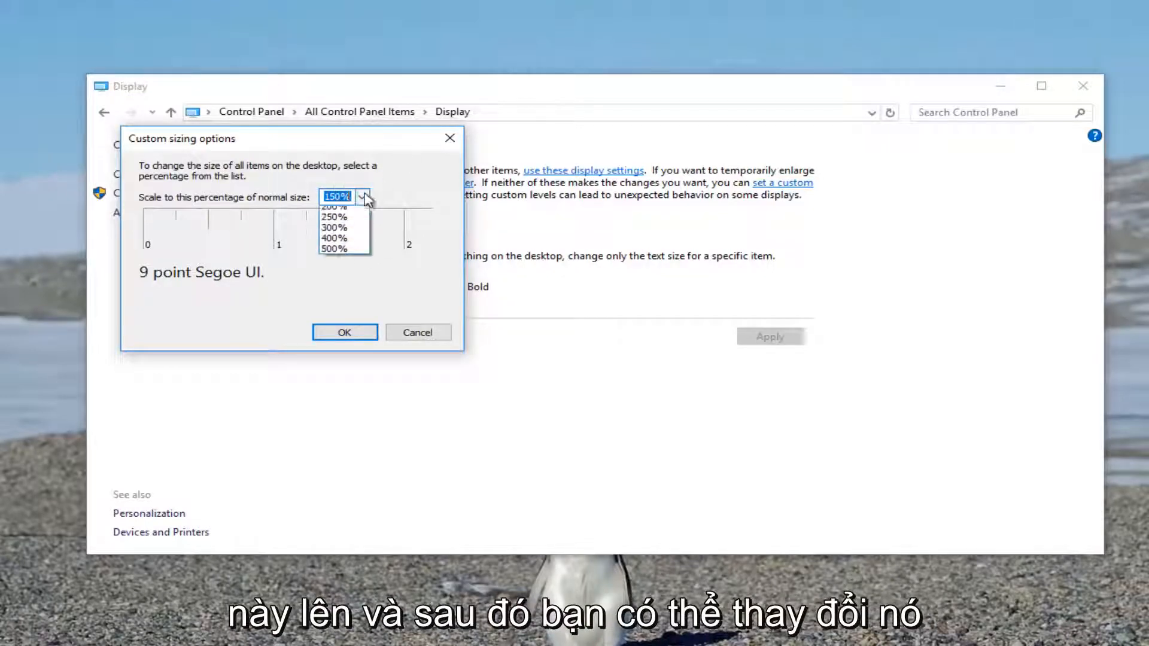
pyautogui.click(336, 196)
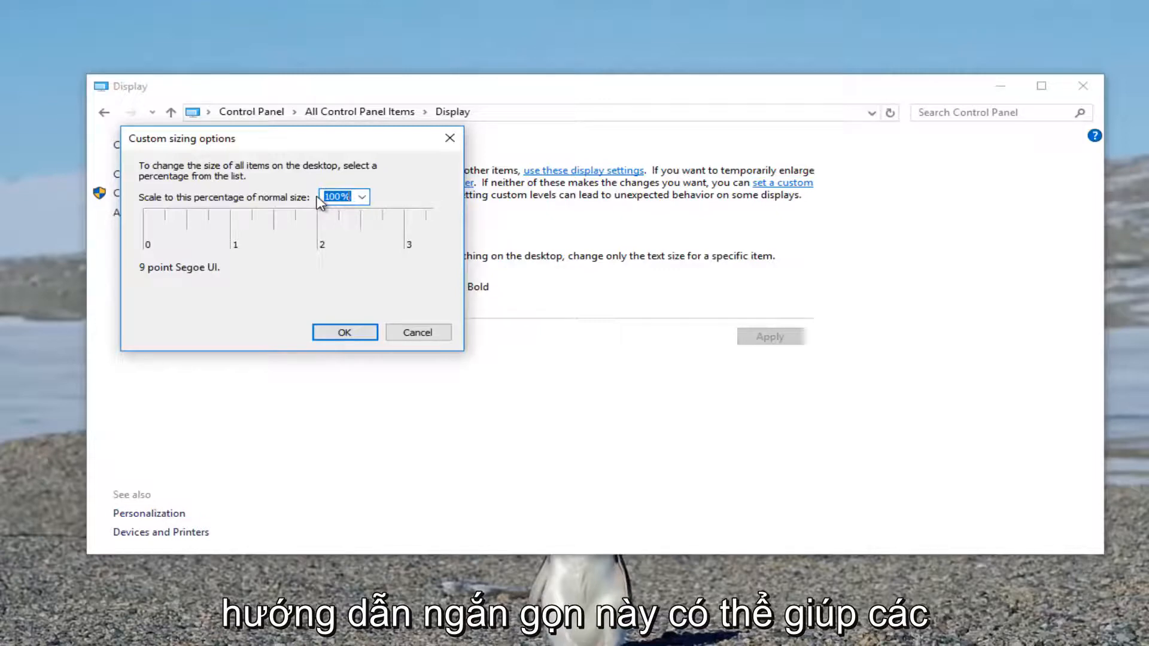
pyautogui.moveTo(386, 199)
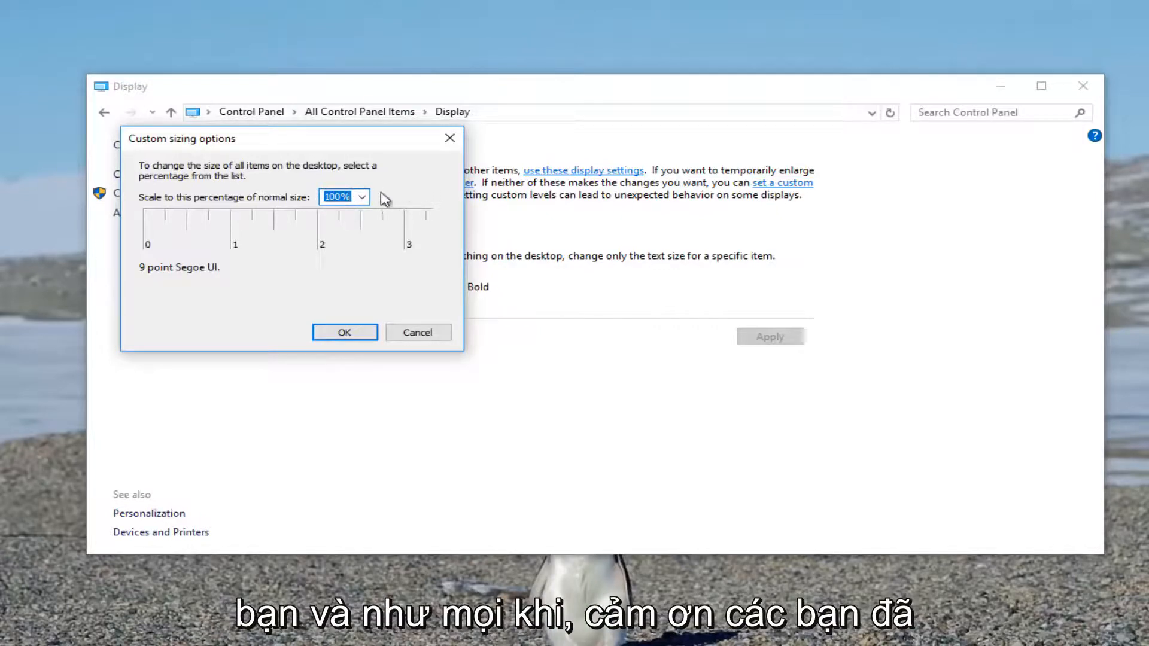